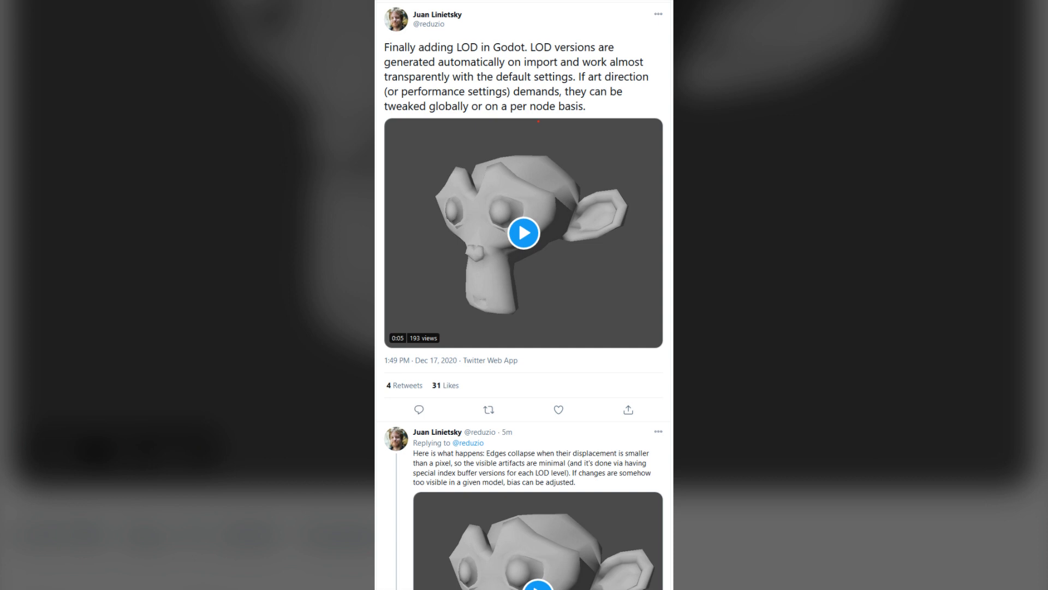
left_click(523, 233)
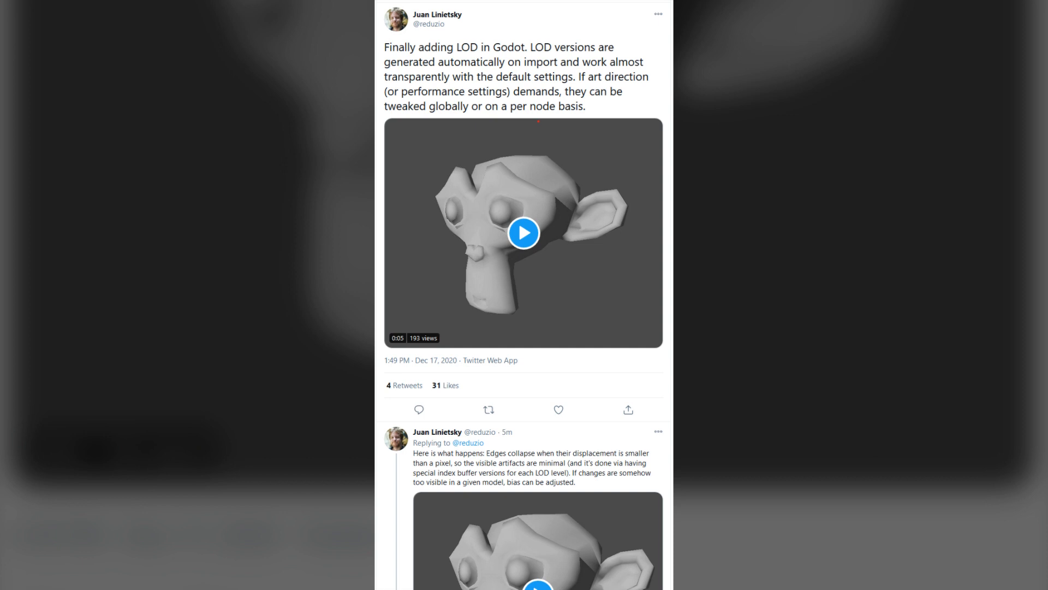
left_click(524, 233)
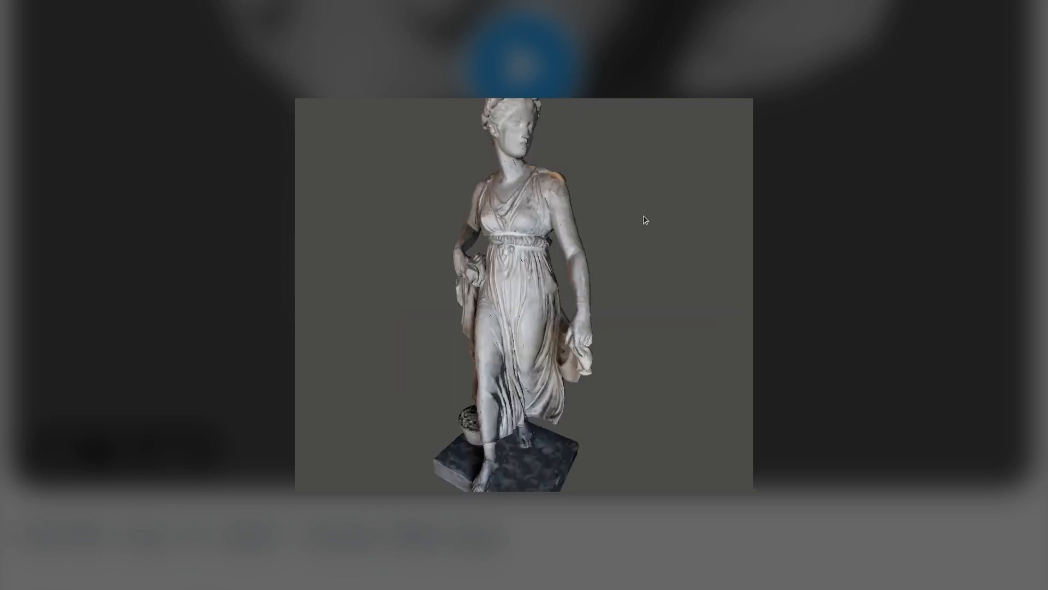
scroll("down", 3)
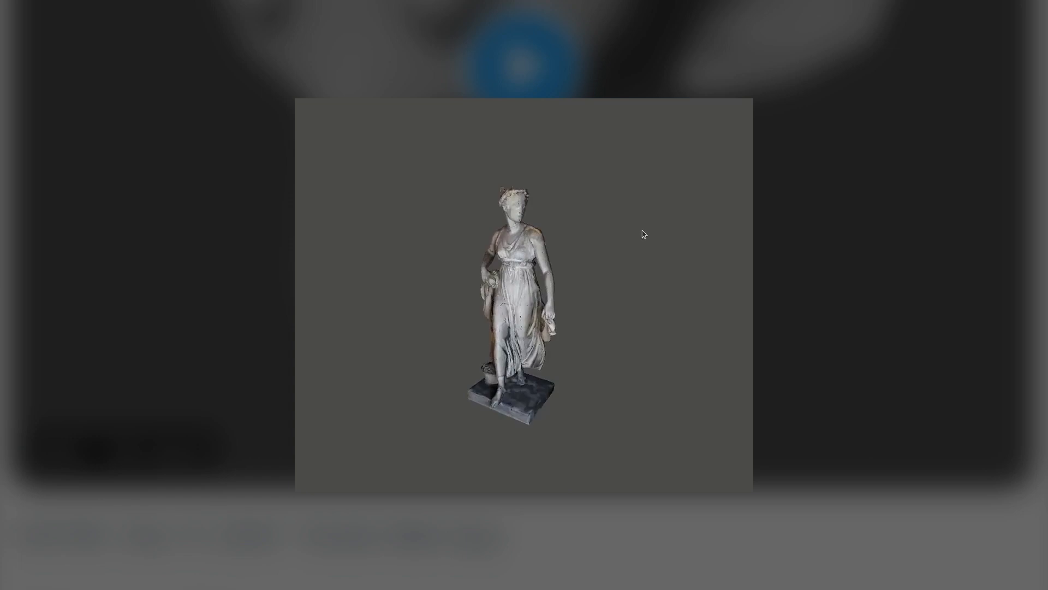